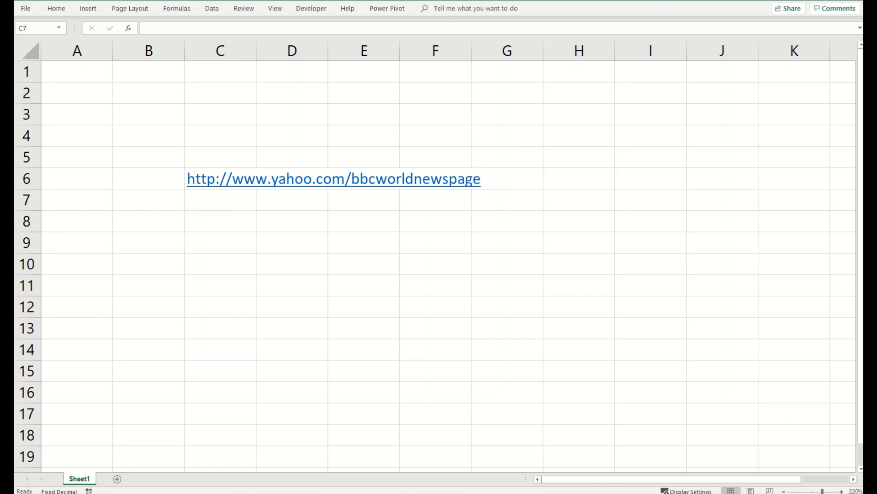
- Edit C6's hyperlink so its text to display reads 'BBC World'
{"action": "left_click", "coordinate": [220, 200]}
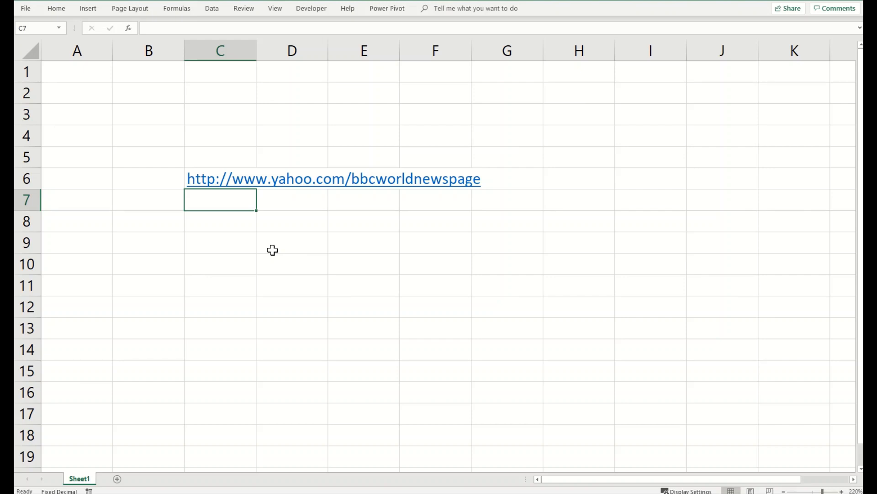
{"action": "left_click", "coordinate": [220, 179]}
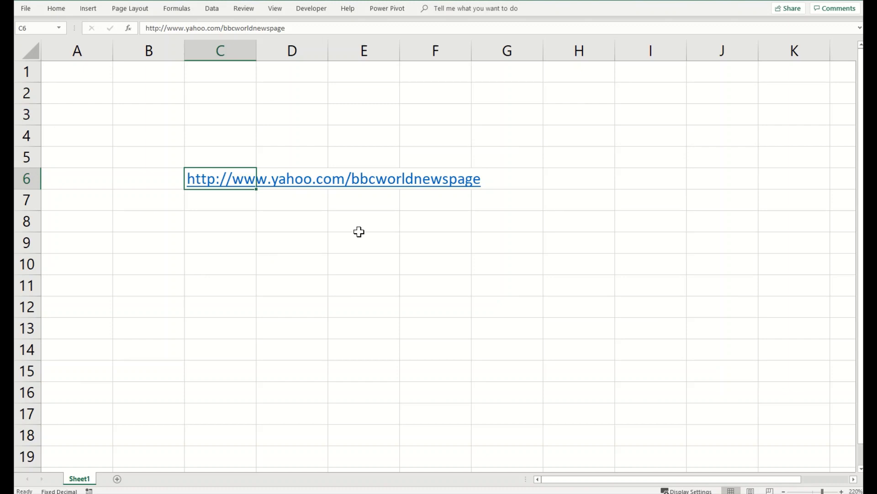
{"action": "mouse_move", "coordinate": [346, 235]}
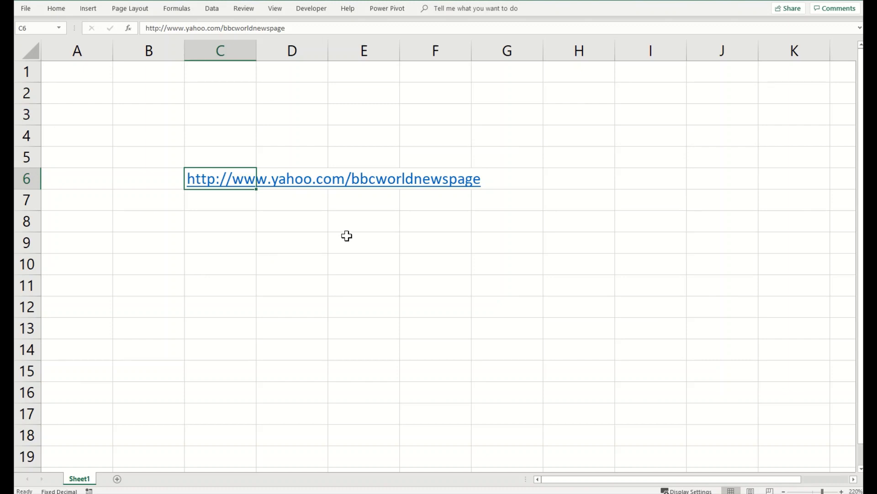
{"action": "mouse_move", "coordinate": [233, 185]}
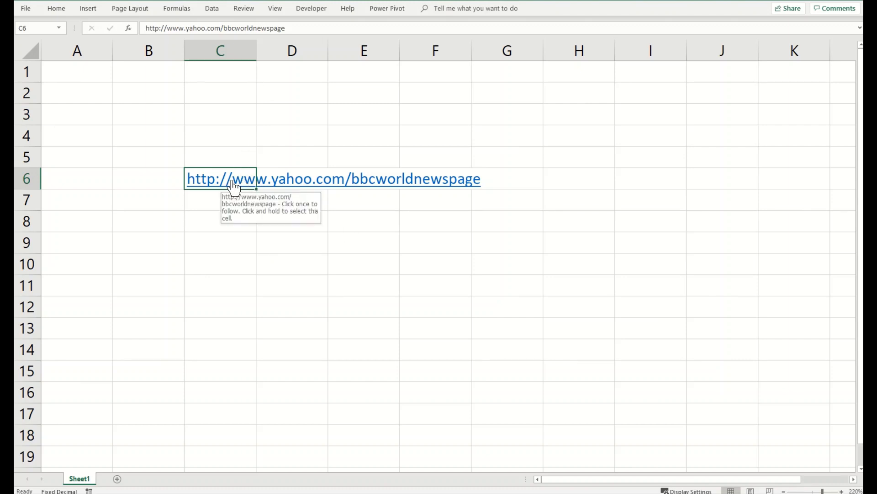
{"action": "right_click", "coordinate": [235, 179]}
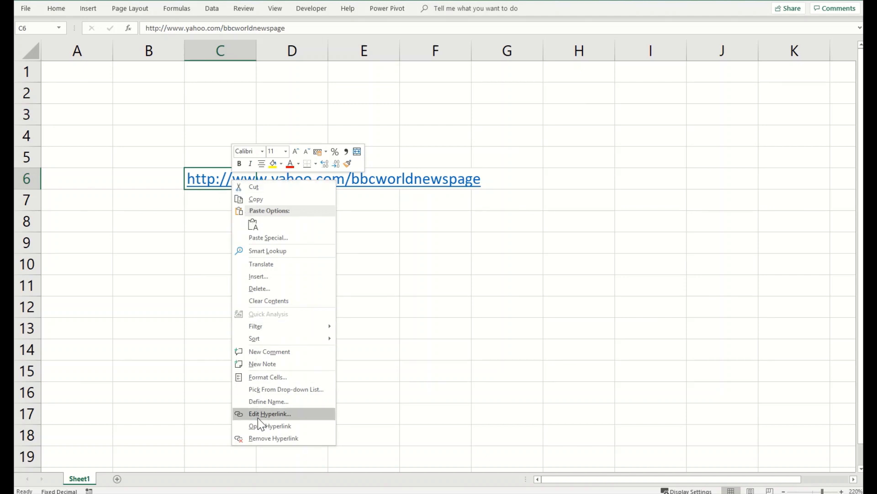
{"action": "left_click", "coordinate": [269, 413]}
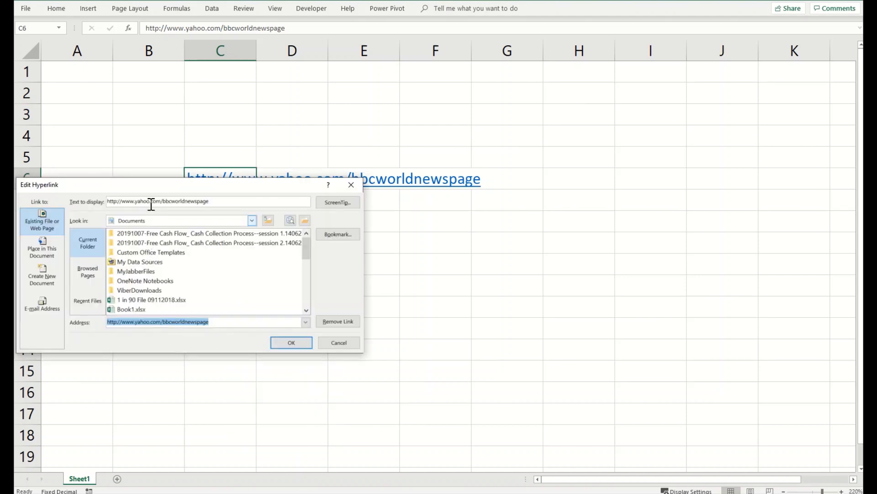
{"action": "left_click_drag", "start_coordinate": [39, 184], "coordinate": [252, 160]}
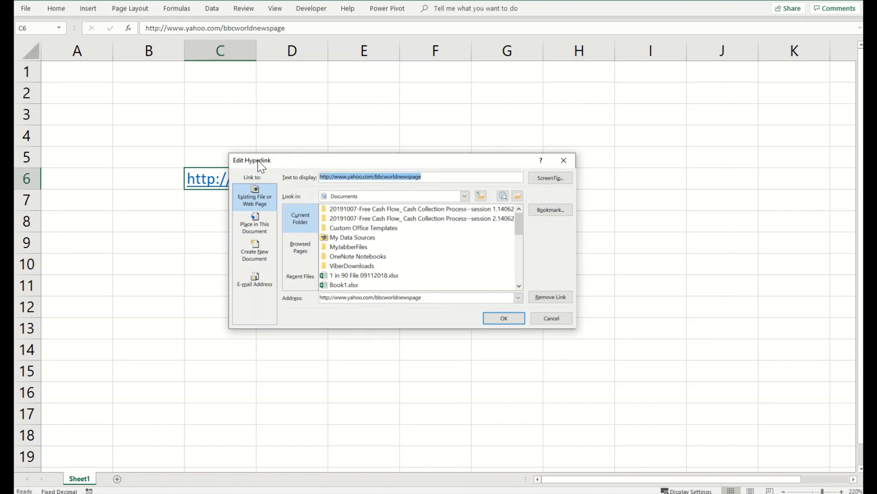
{"action": "type", "text": "BBC World"}
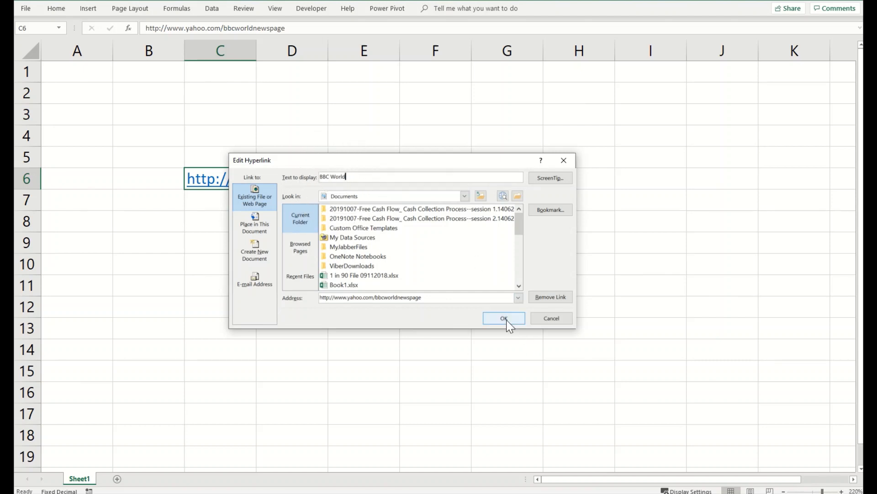
{"action": "left_click", "coordinate": [503, 318]}
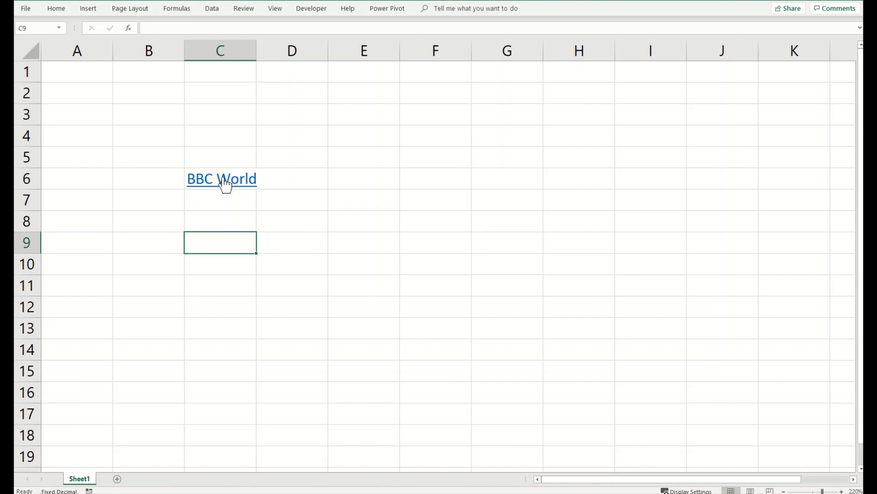
{"action": "mouse_move", "coordinate": [222, 178]}
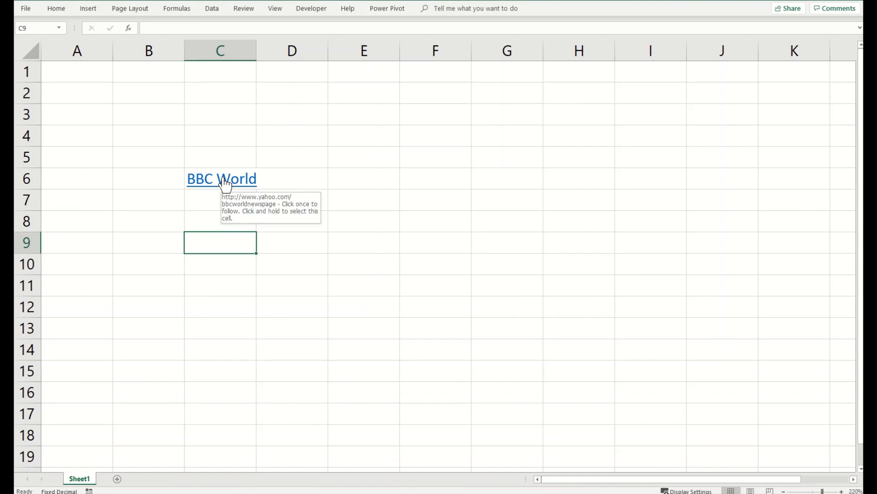
{"action": "left_click", "coordinate": [222, 179]}
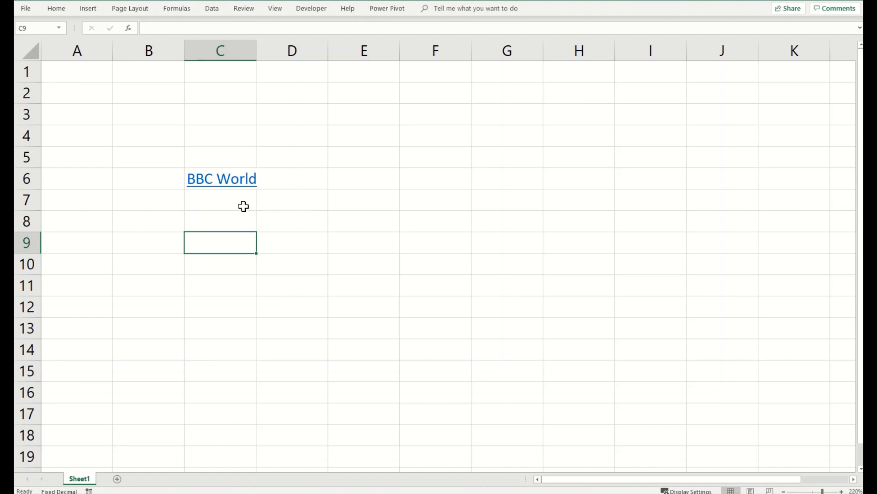
{"action": "left_click", "coordinate": [220, 200]}
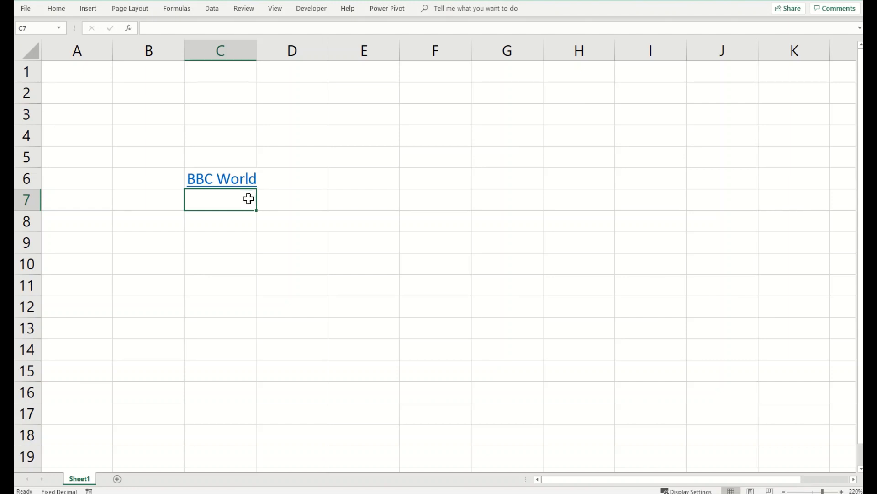
- Add a ScreenTip to the C6 hyperlink describing the BBC World news page on Yahoo
{"action": "right_click", "coordinate": [221, 179]}
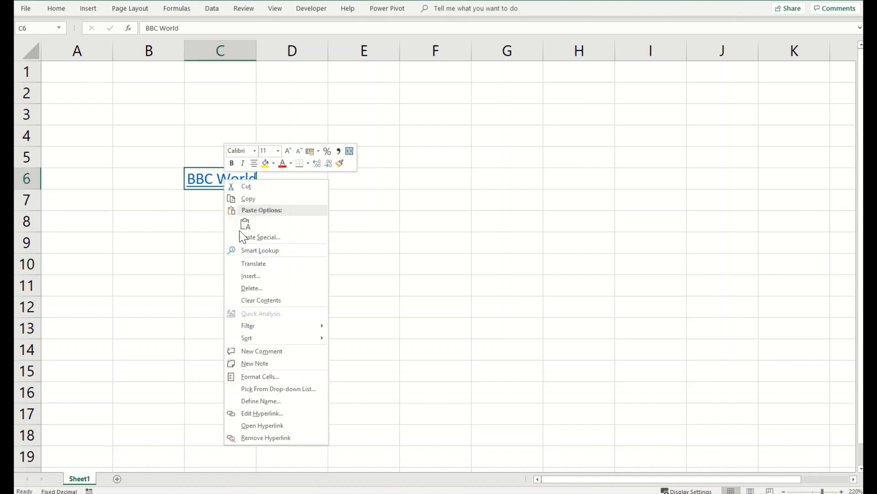
{"action": "left_click", "coordinate": [262, 414]}
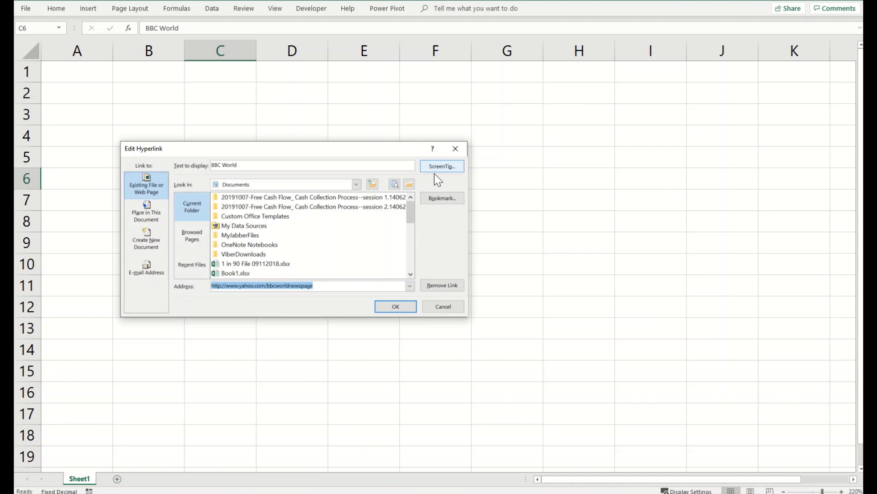
{"action": "left_click", "coordinate": [441, 166]}
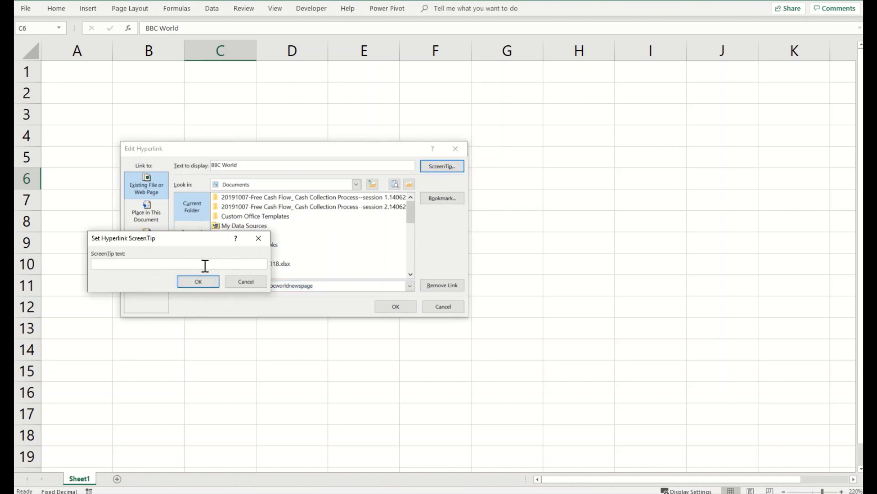
{"action": "left_click", "coordinate": [179, 263]}
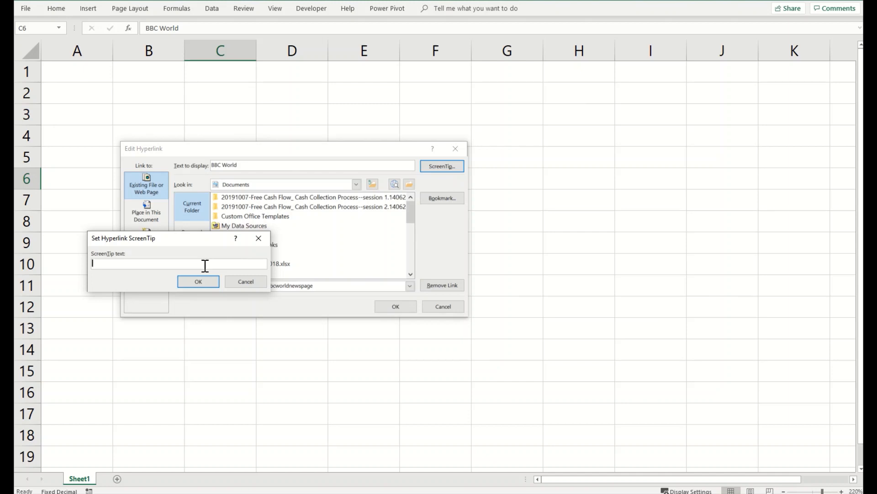
{"action": "type", "text": "1"}
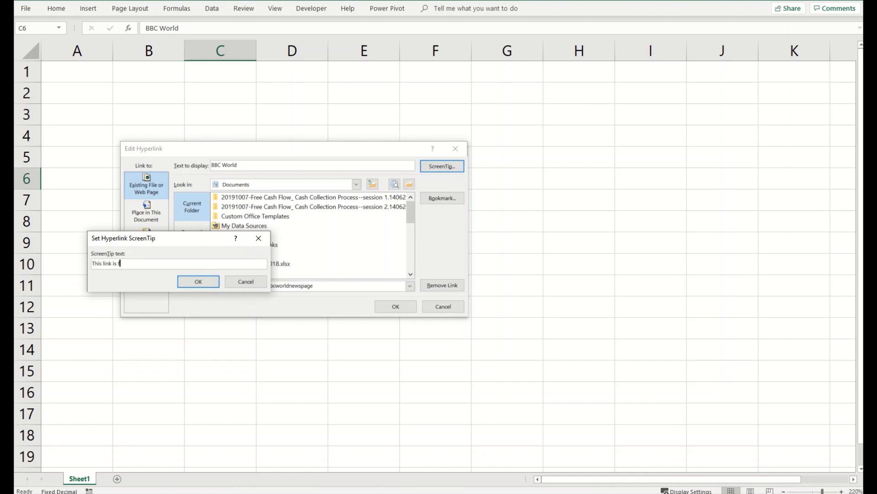
{"action": "type", "text": "or BBC World news"}
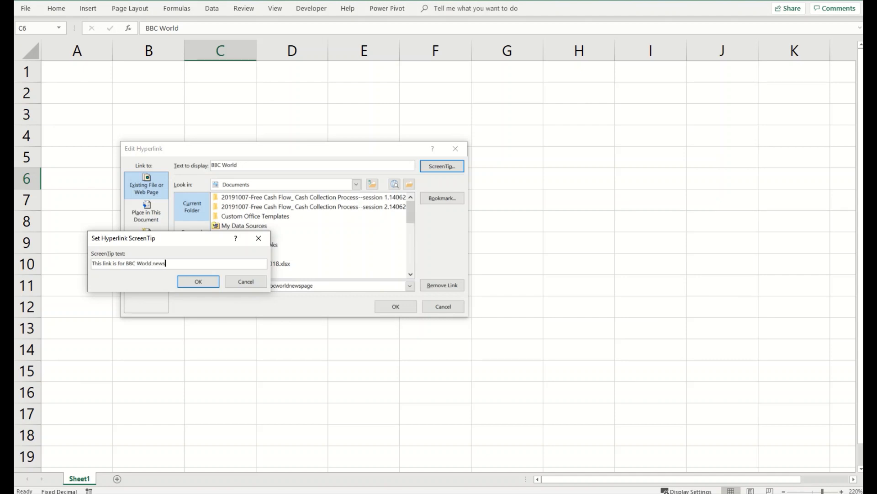
{"action": "type", "text": "page on ya"}
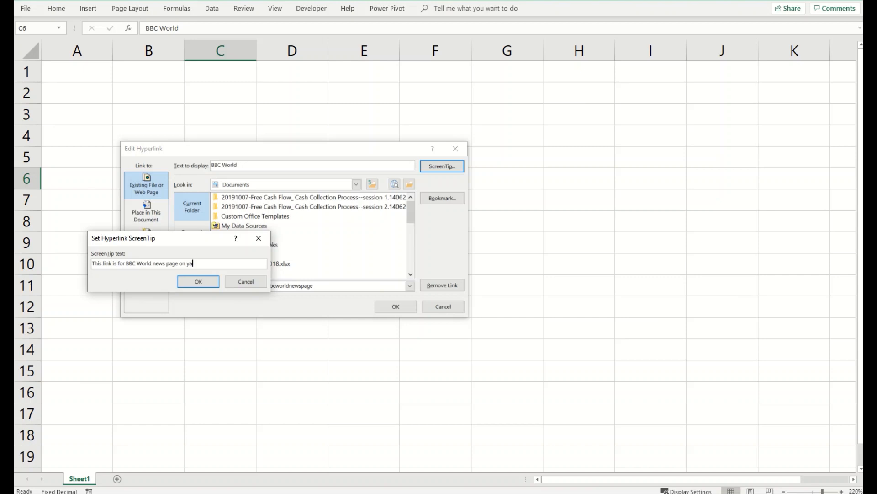
{"action": "left_click", "coordinate": [198, 281]}
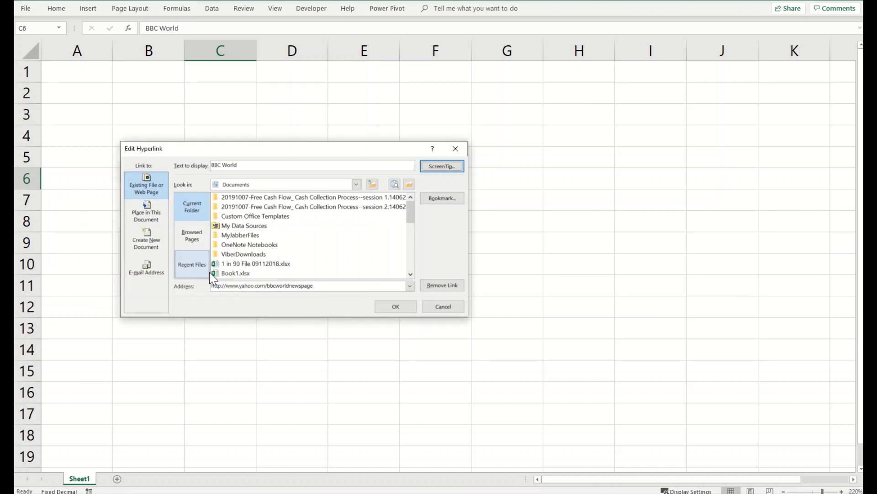
{"action": "left_click", "coordinate": [395, 307]}
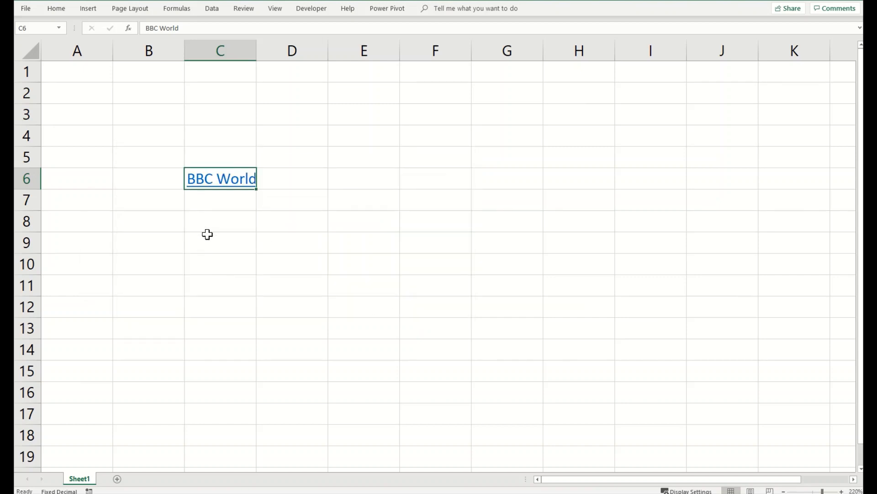
{"action": "mouse_move", "coordinate": [220, 182]}
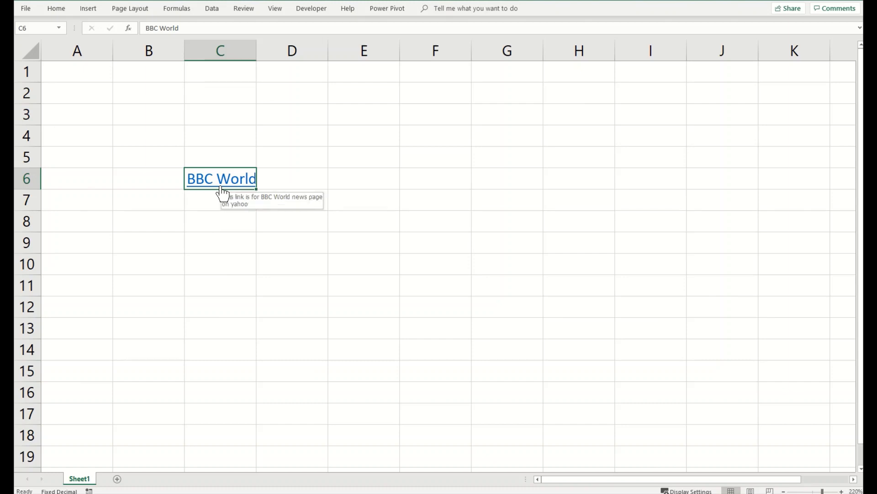